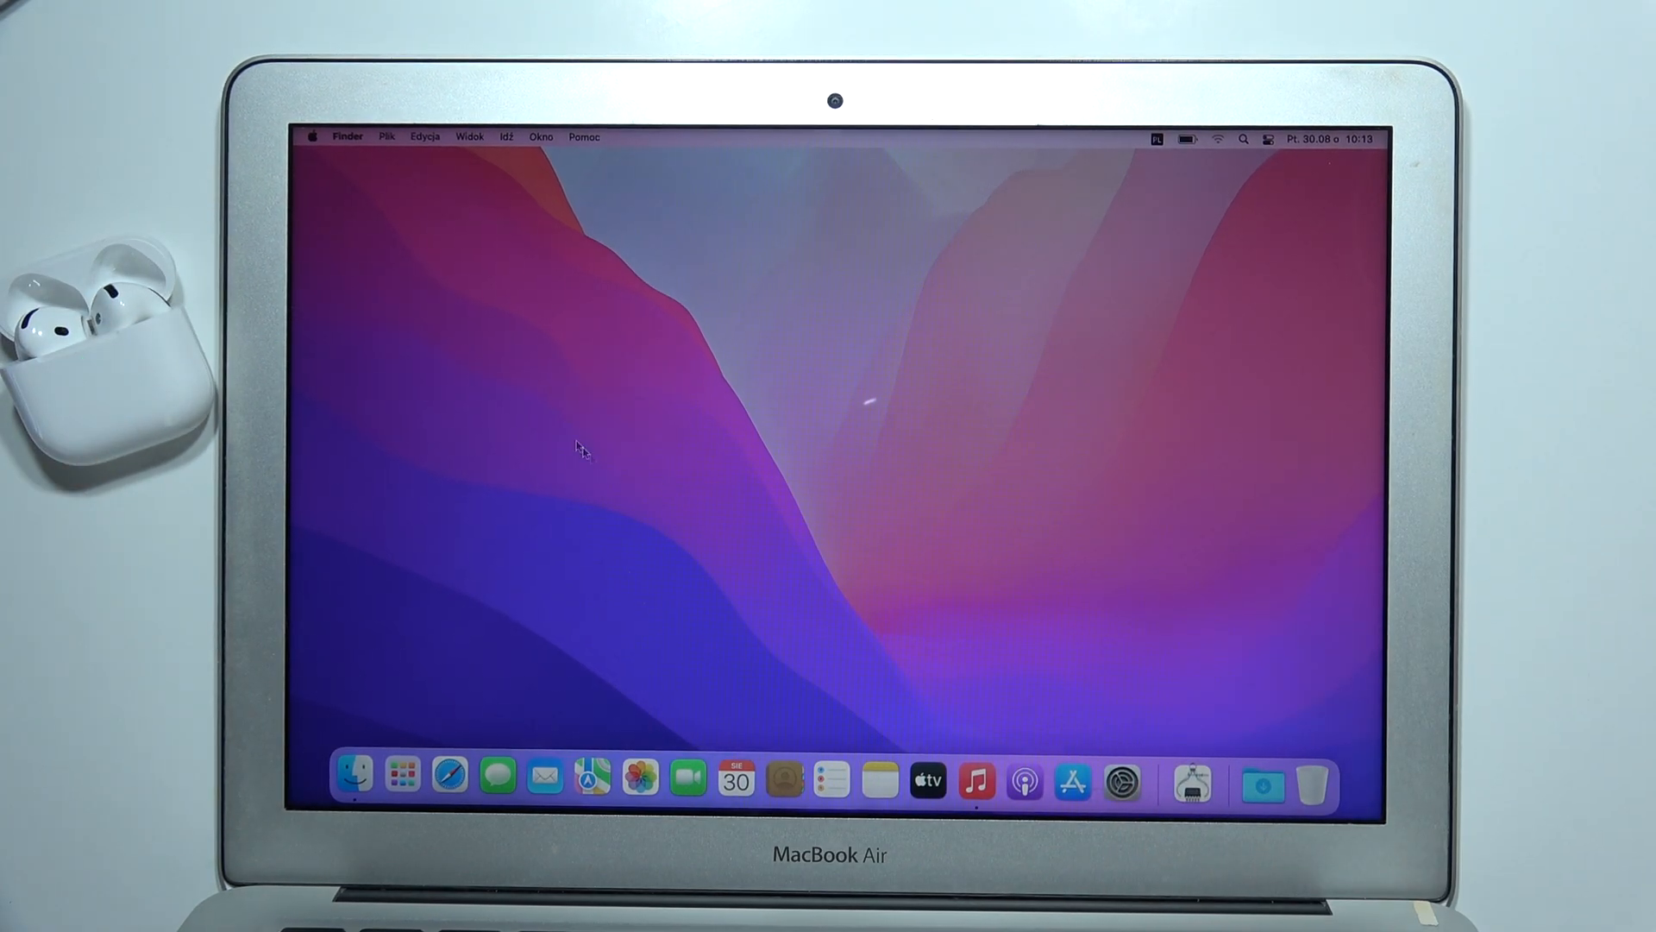
{"action": "mouse_move", "coordinate": [1120, 784]}
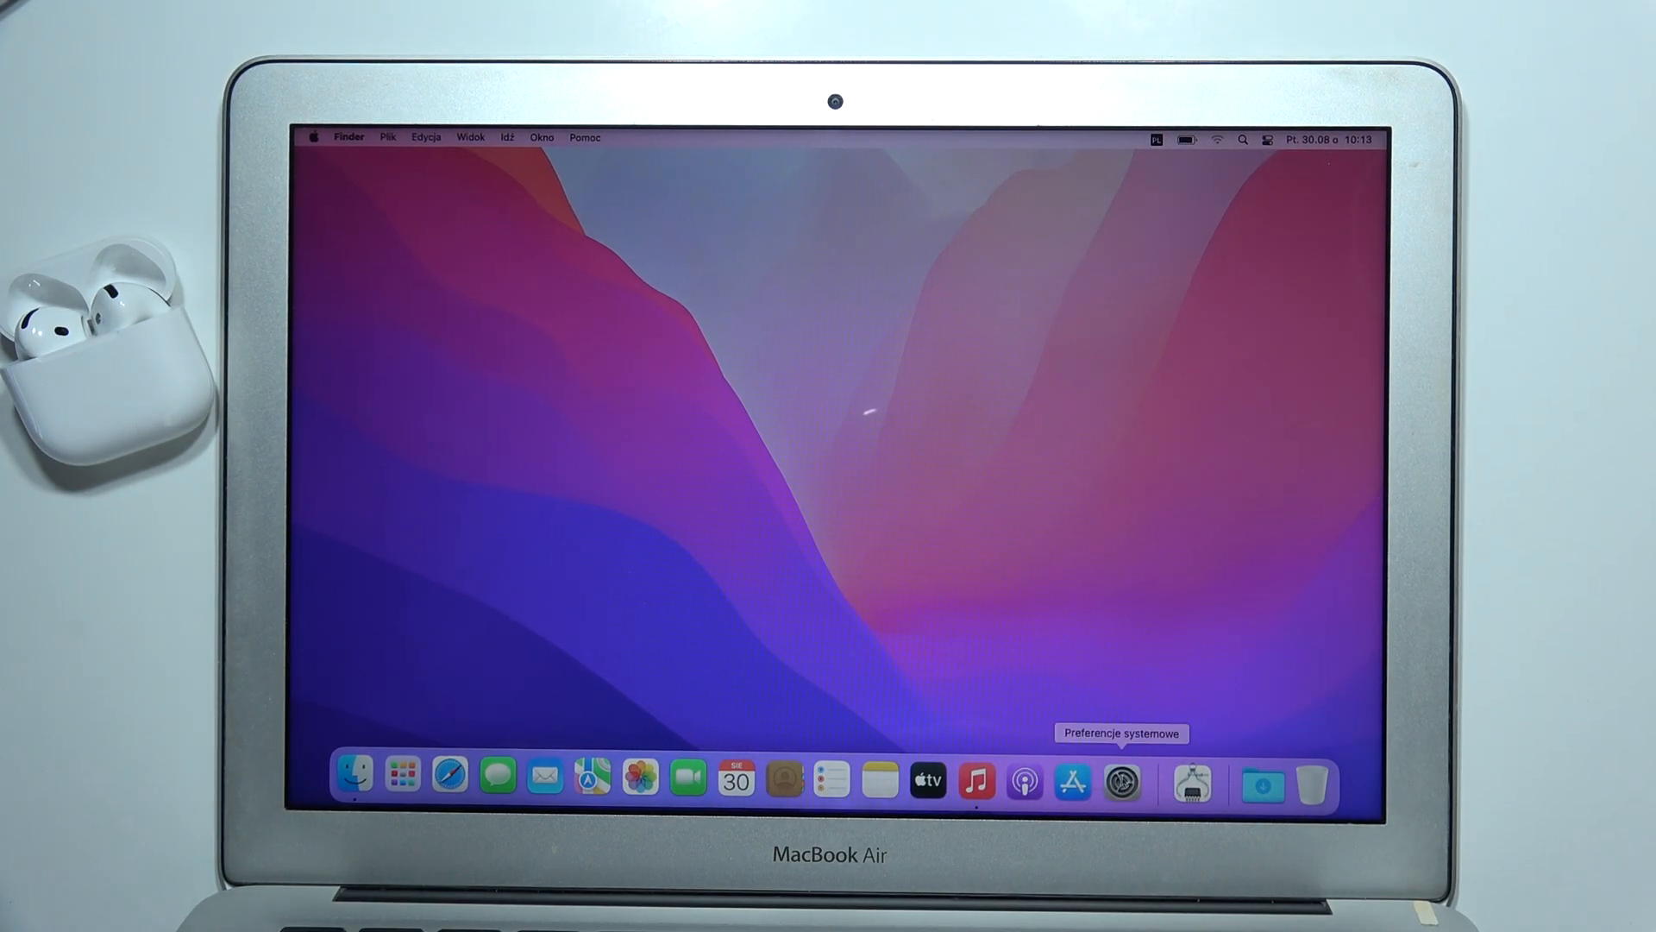
- Launch System Preferences from the Dock and go to the Bluetooth pane listing the connected AirPods
{"action": "left_click", "coordinate": [1121, 784]}
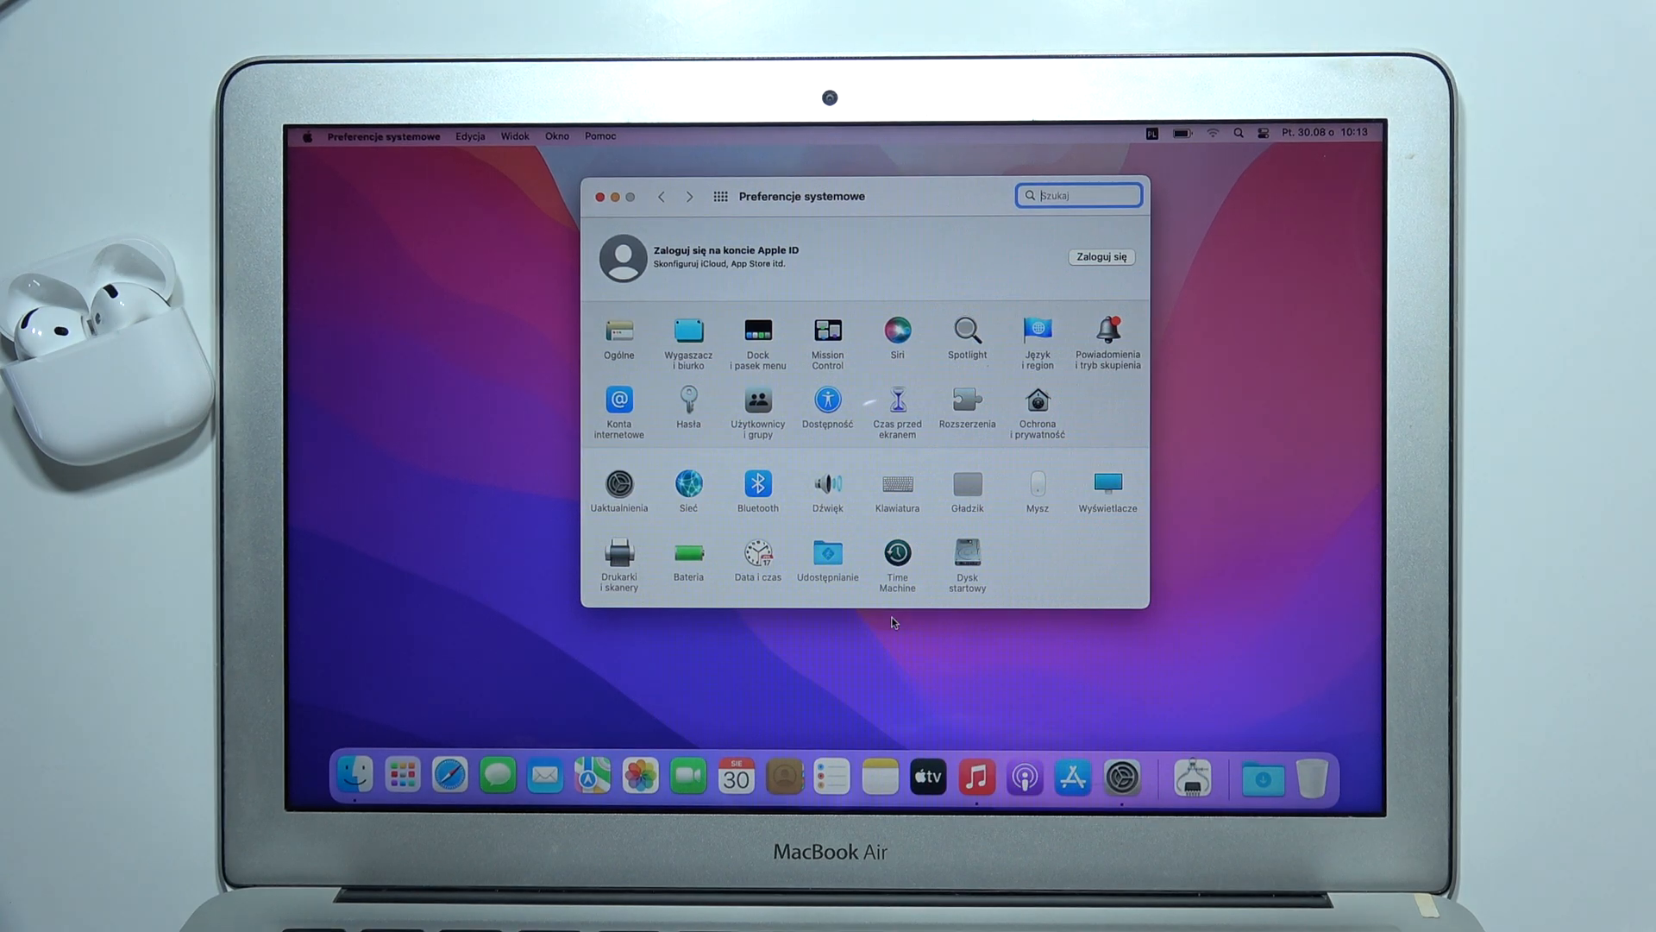
{"action": "left_click", "coordinate": [757, 483]}
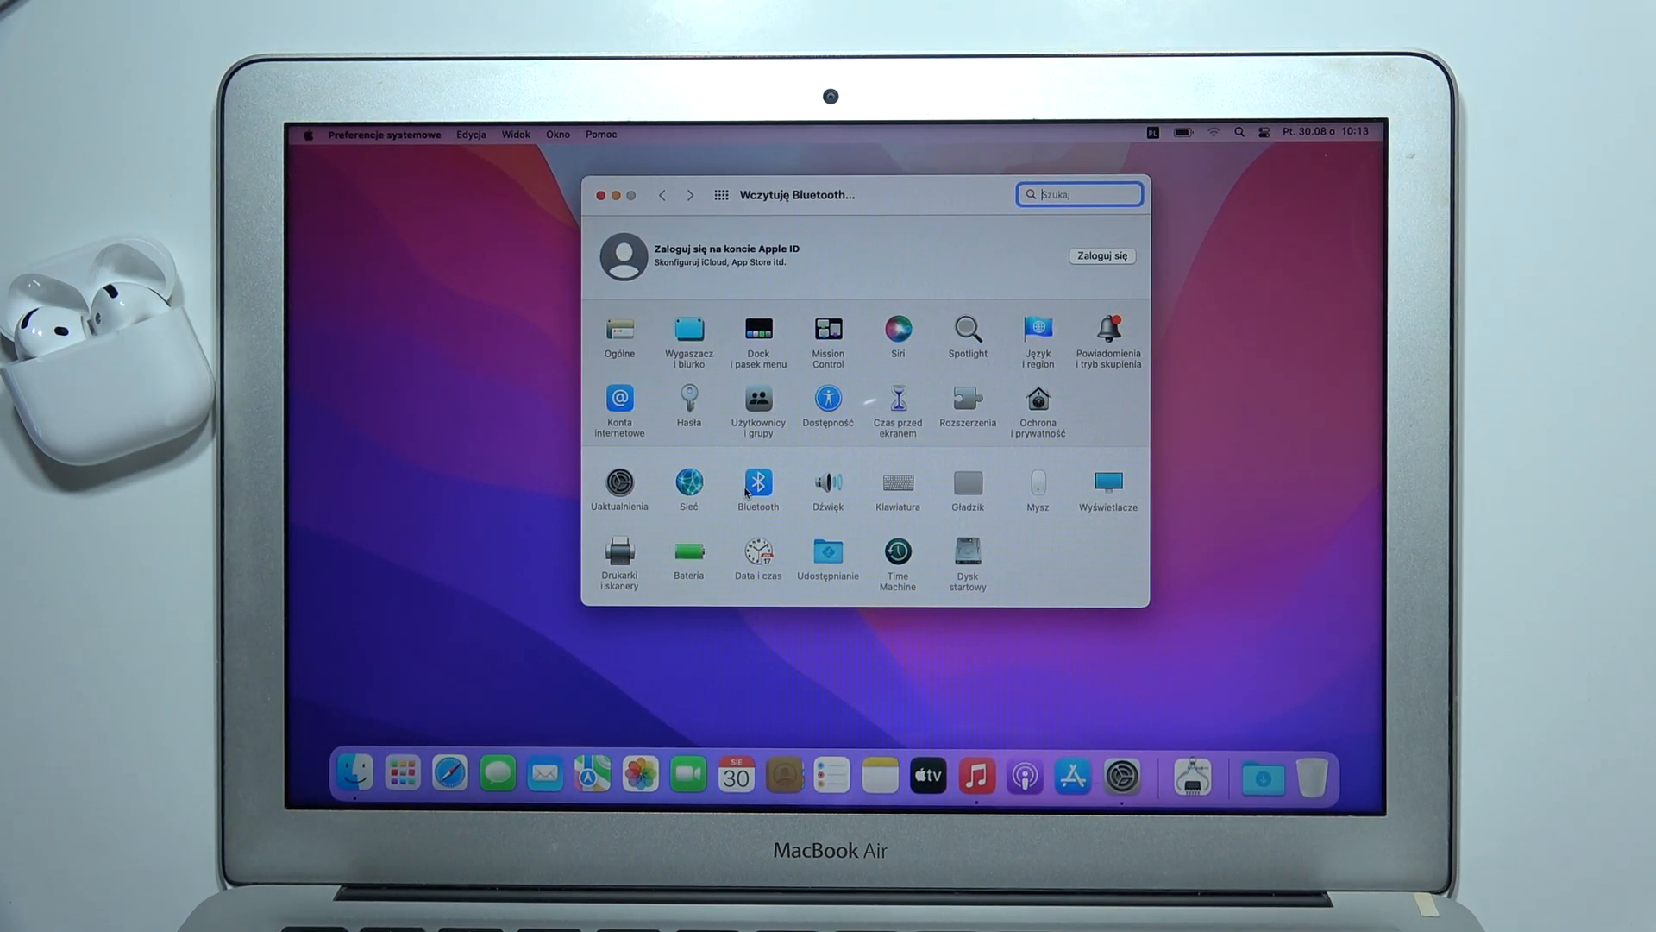
{"action": "left_click", "coordinate": [758, 483]}
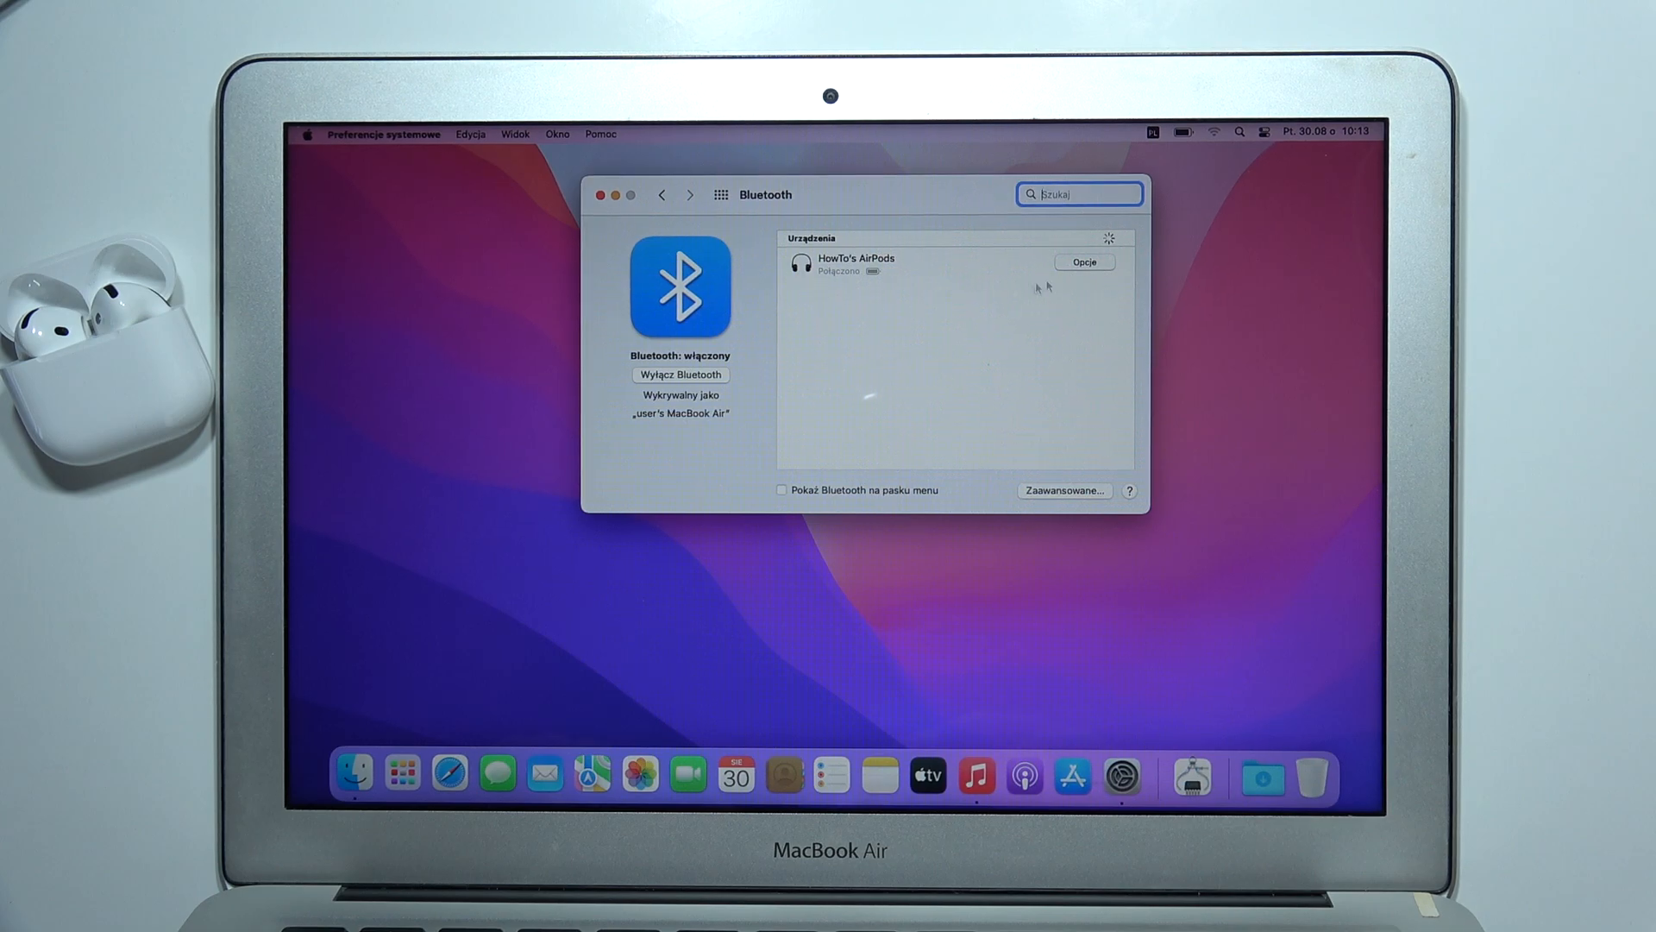
- In the AirPods options, set Microphone to Switch AirPods Automatically and finish with Done
{"action": "left_click", "coordinate": [1083, 262]}
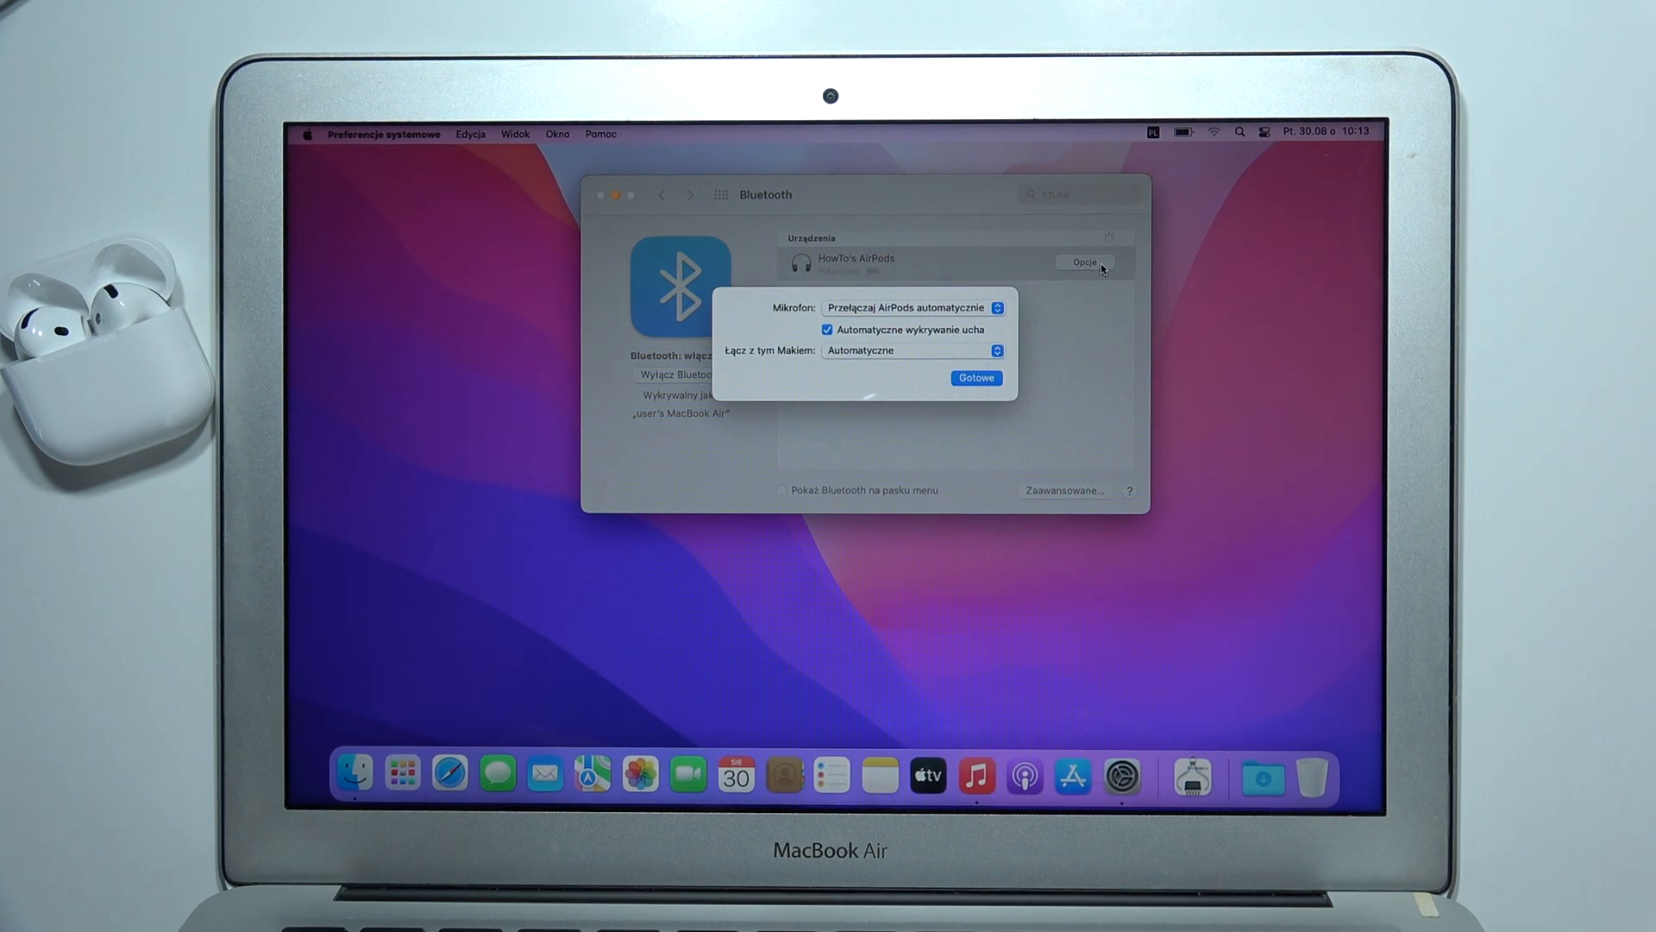
{"action": "left_click", "coordinate": [911, 307]}
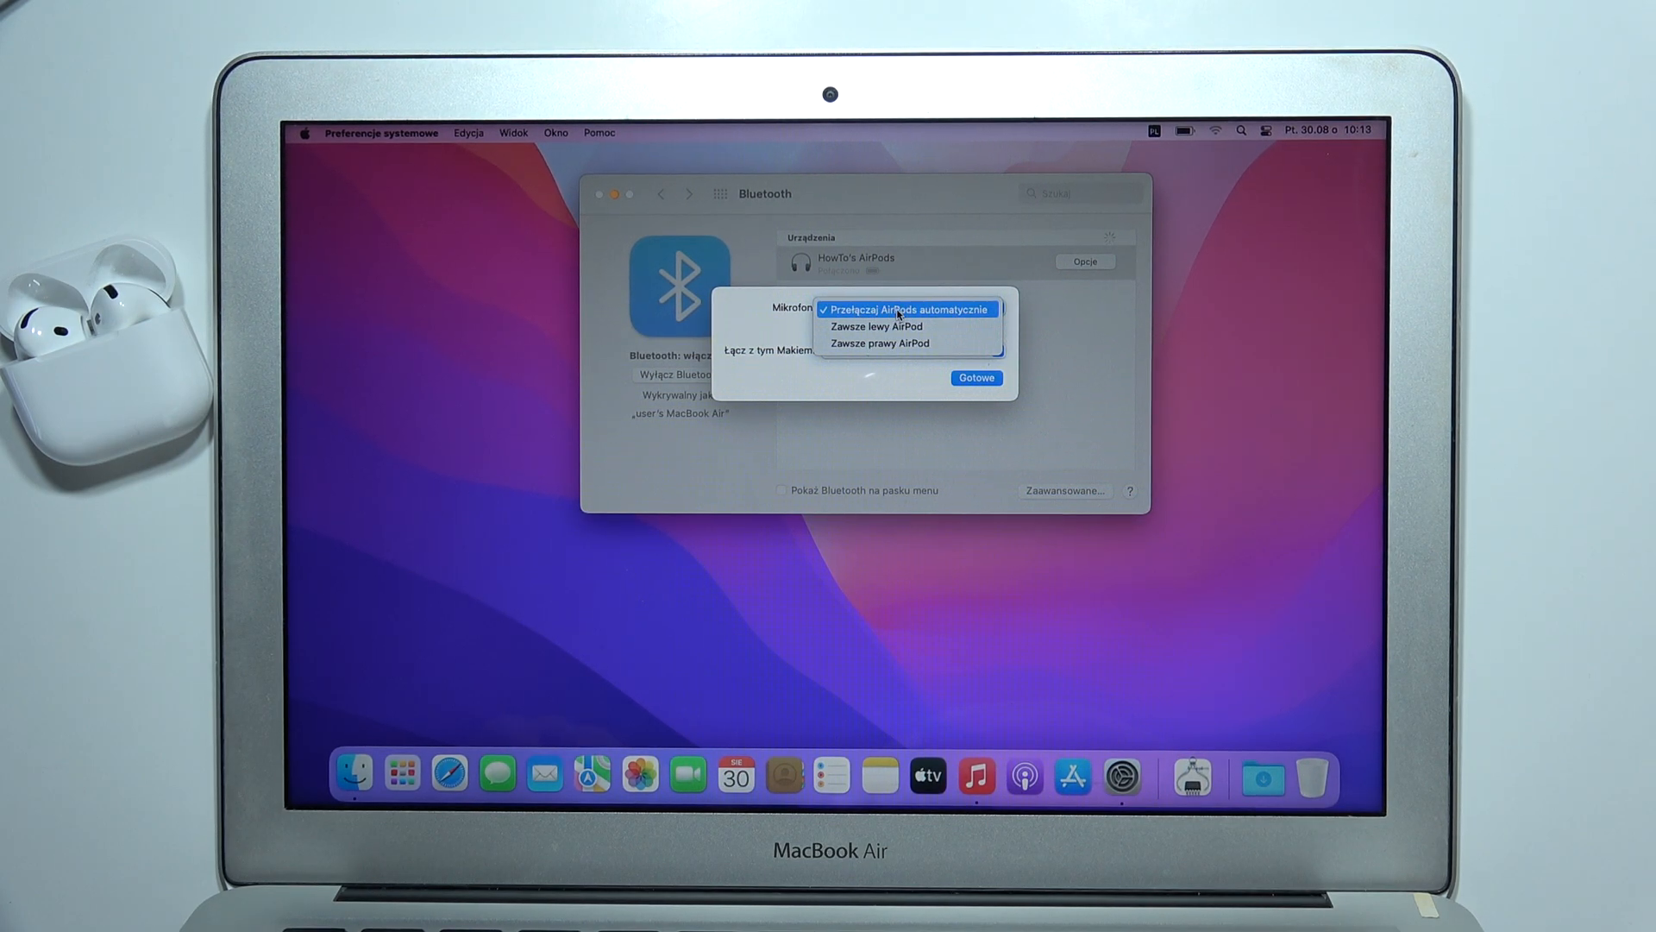
{"action": "mouse_move", "coordinate": [897, 326]}
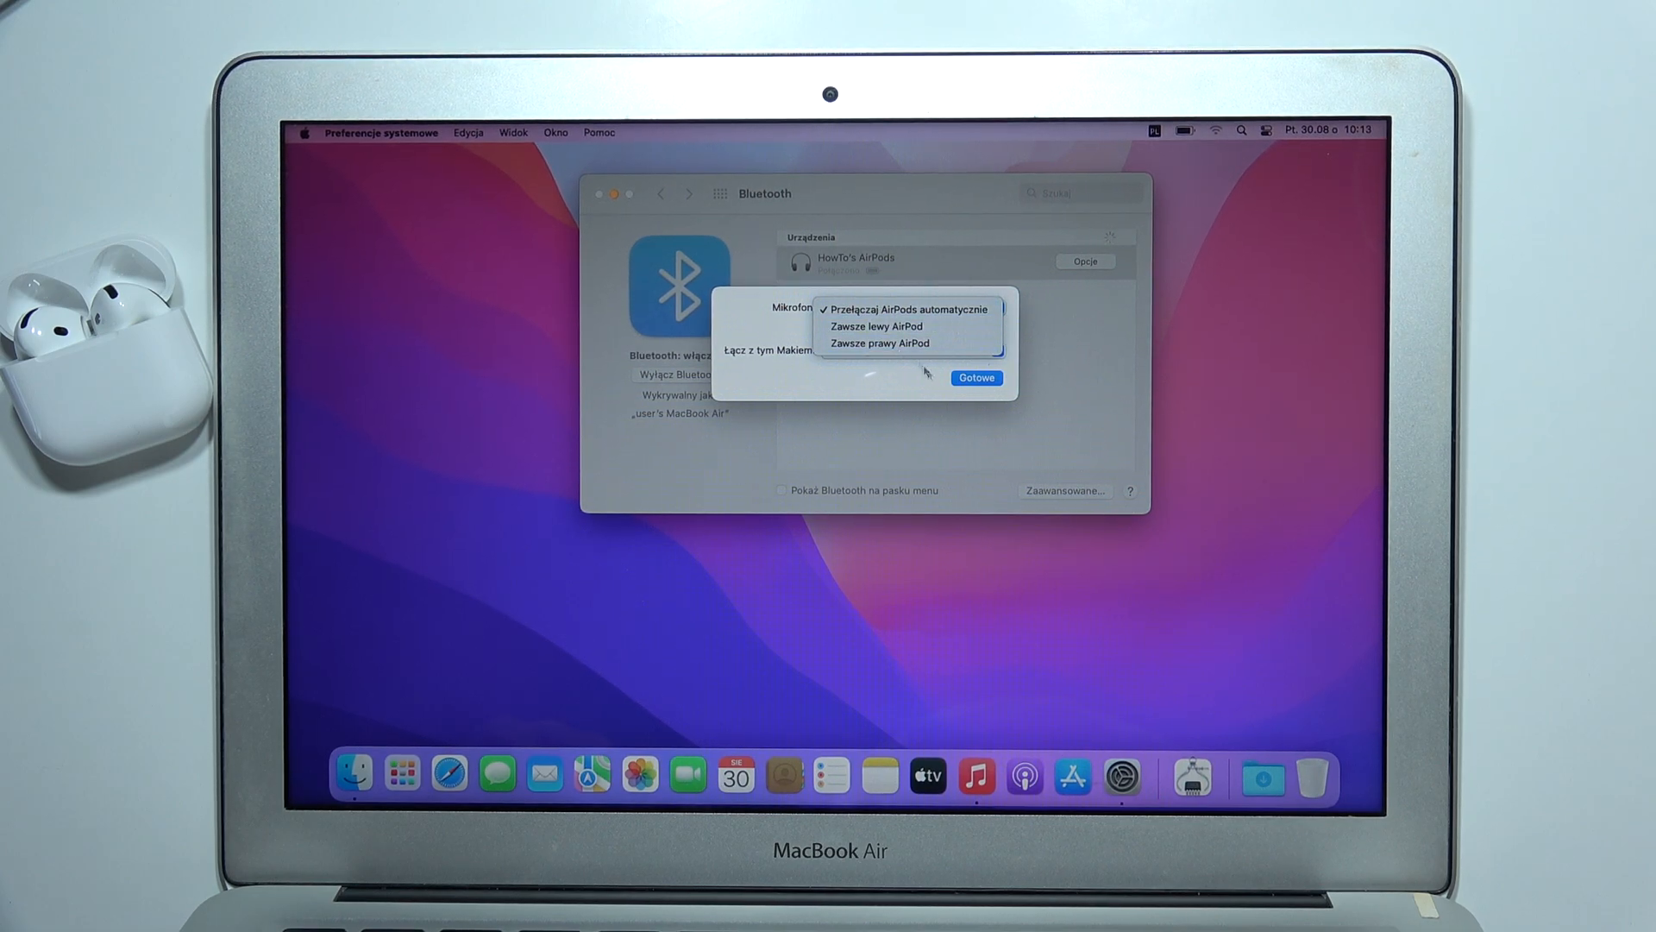
{"action": "left_click", "coordinate": [977, 378]}
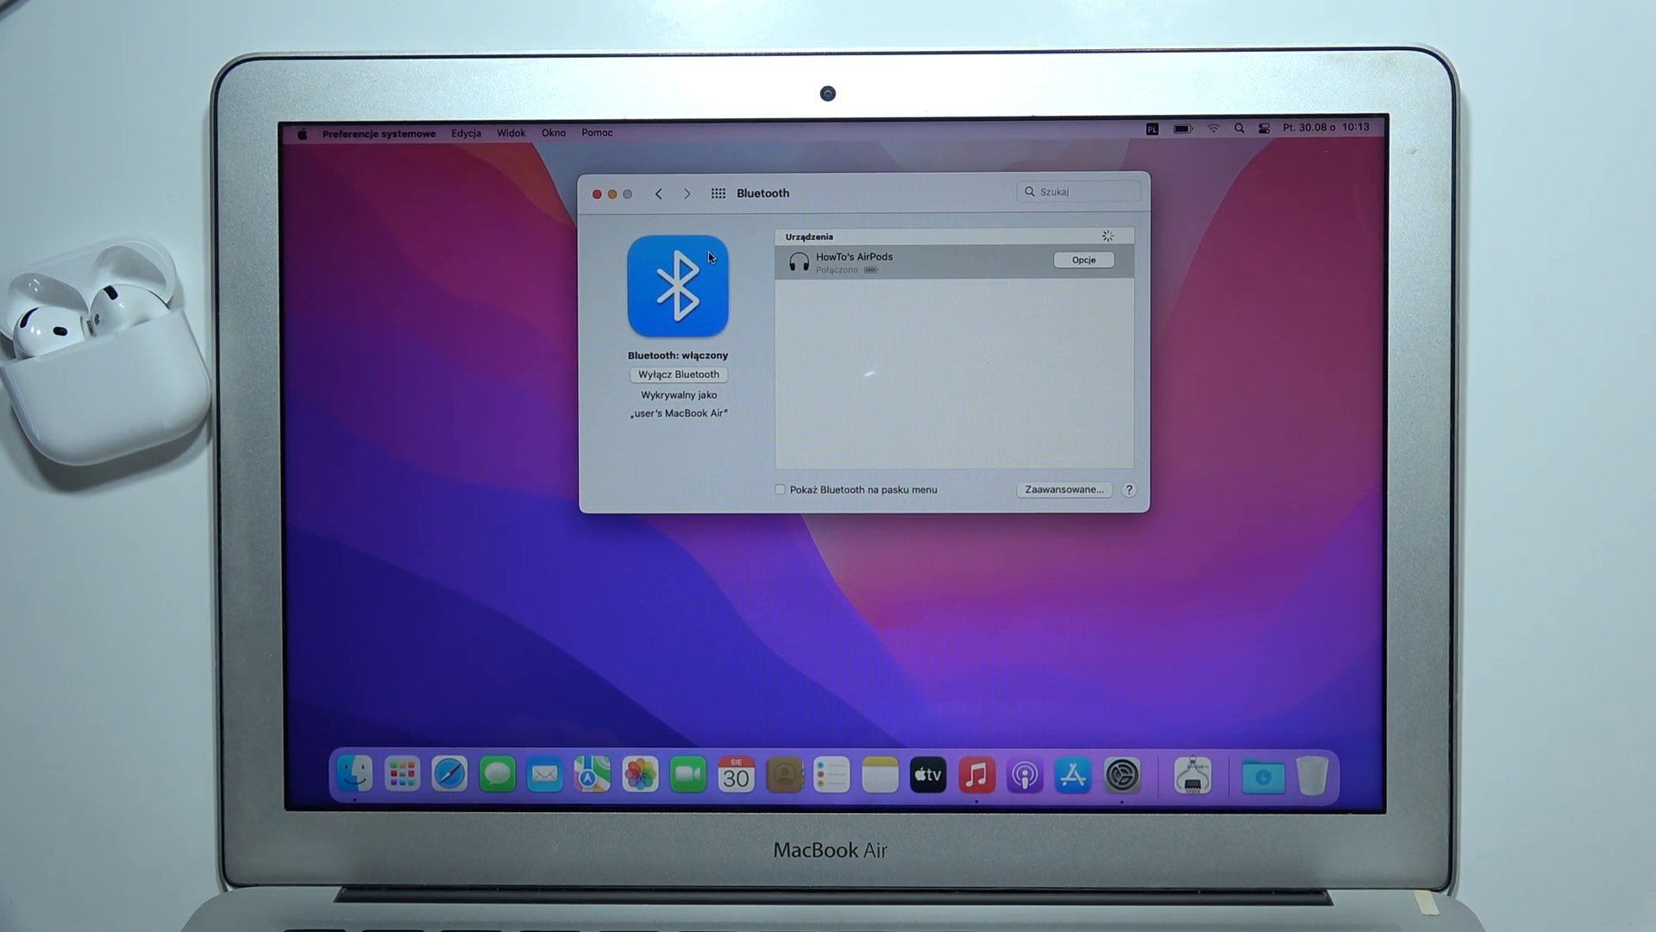
- Go back to the Show All overview and enter the Sound preferences
{"action": "left_click", "coordinate": [718, 194]}
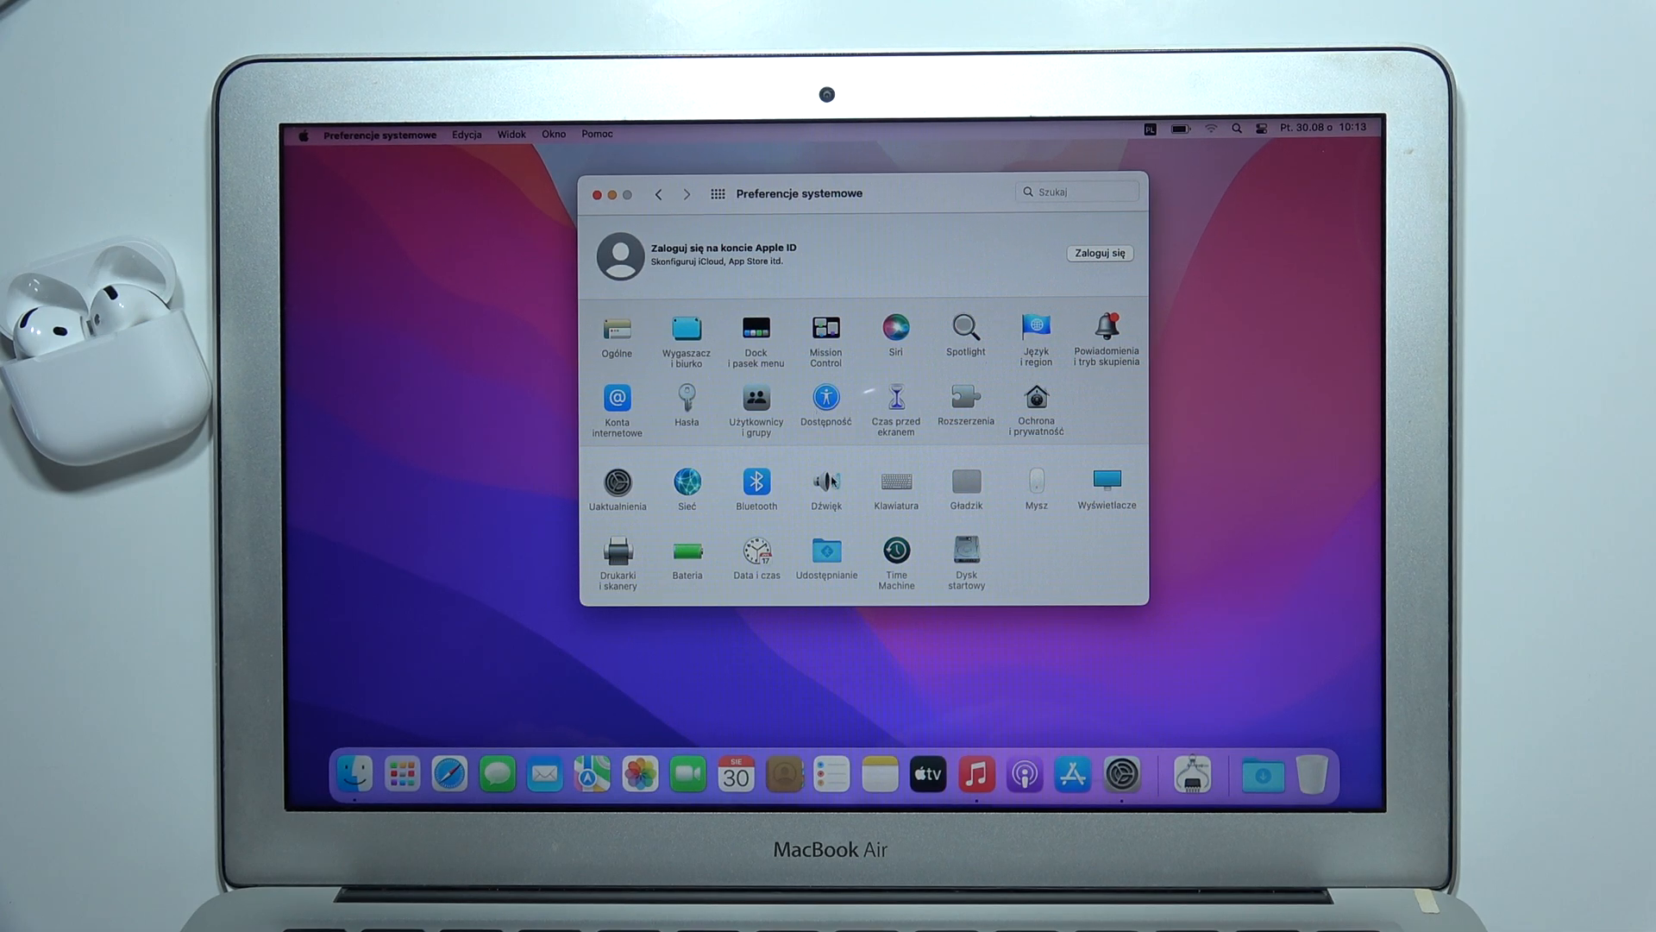
{"action": "left_click", "coordinate": [824, 481]}
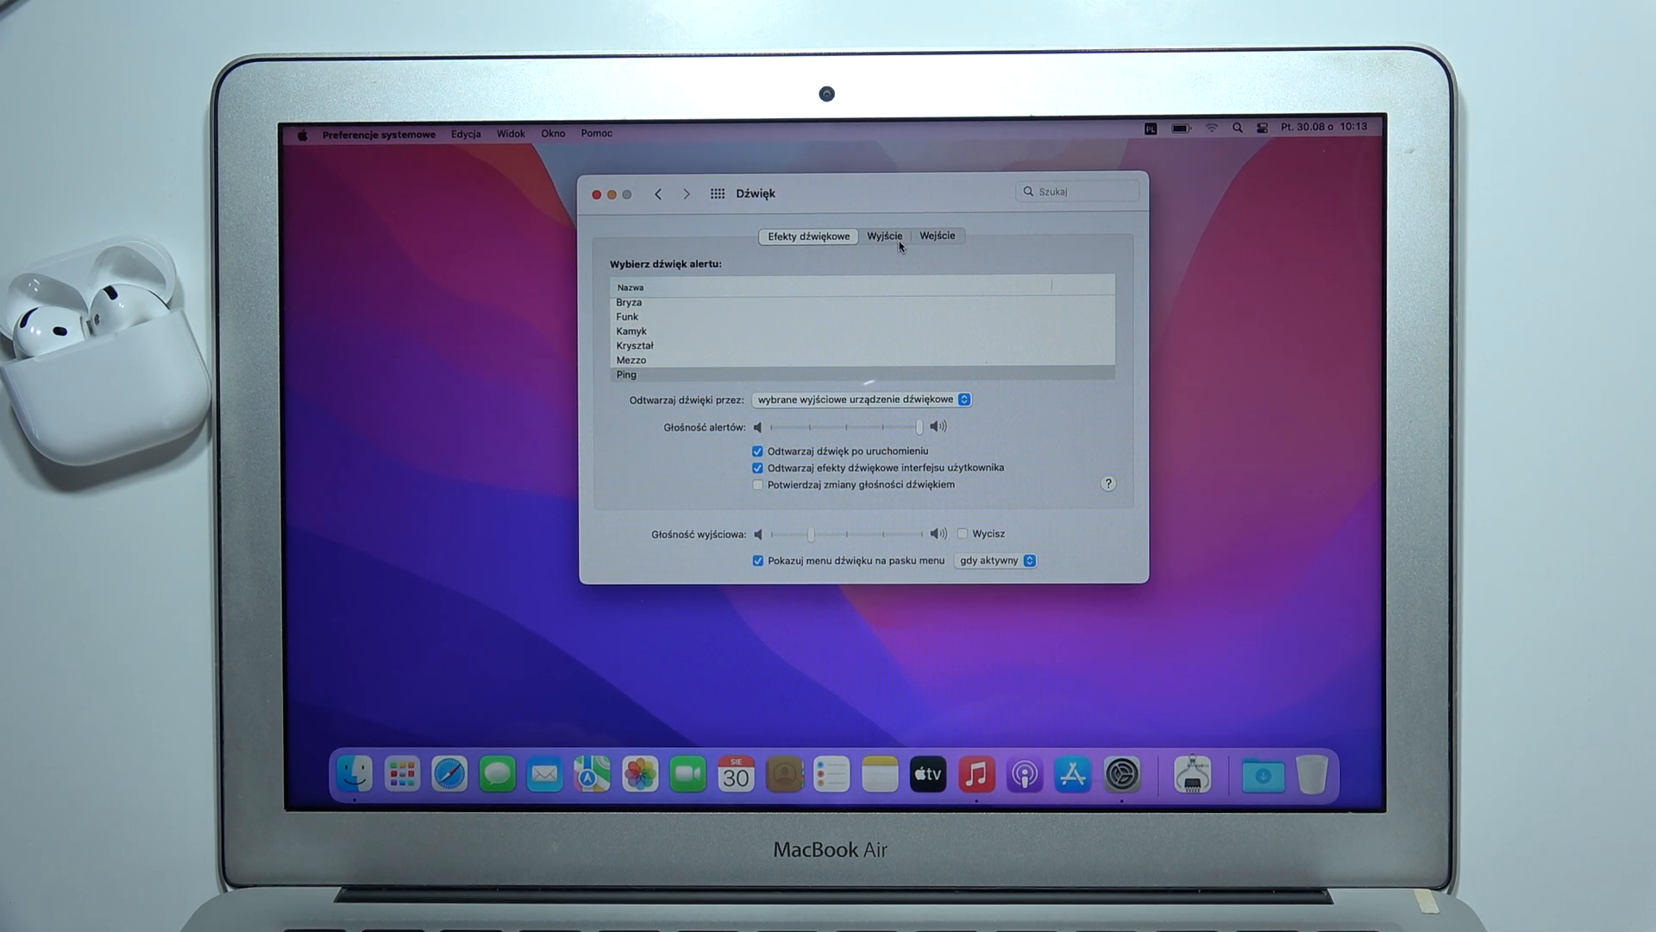
- Switch Sound from Output to the Input section listing the internal microphone and AirPods
{"action": "left_click", "coordinate": [885, 235]}
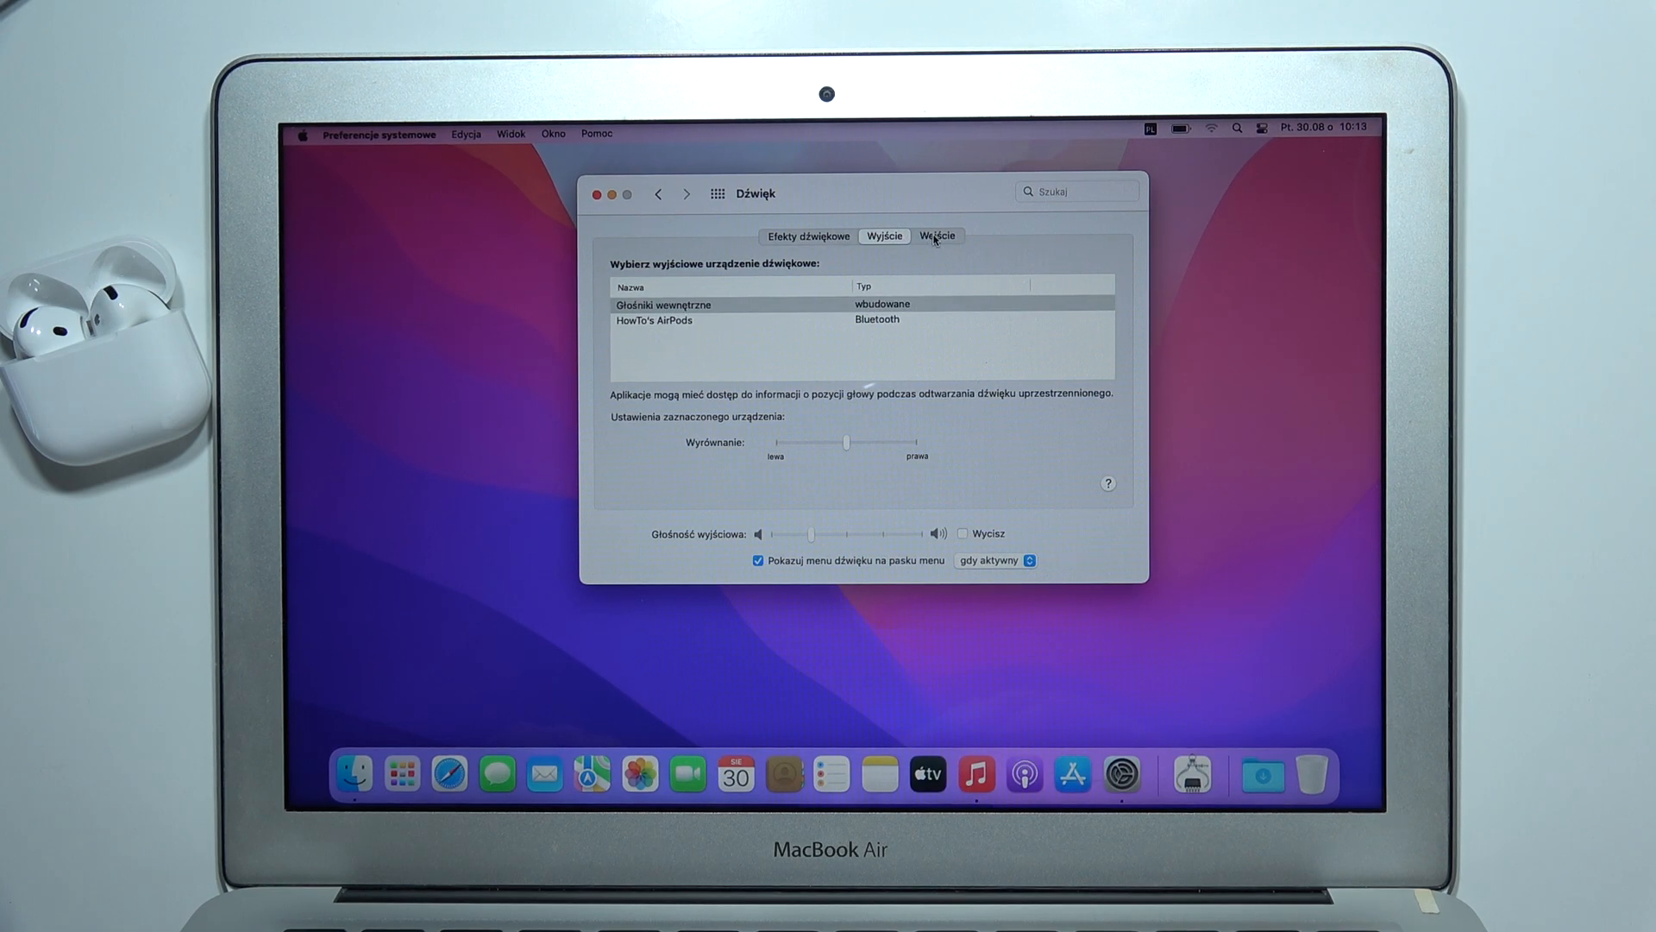
{"action": "left_click", "coordinate": [936, 235]}
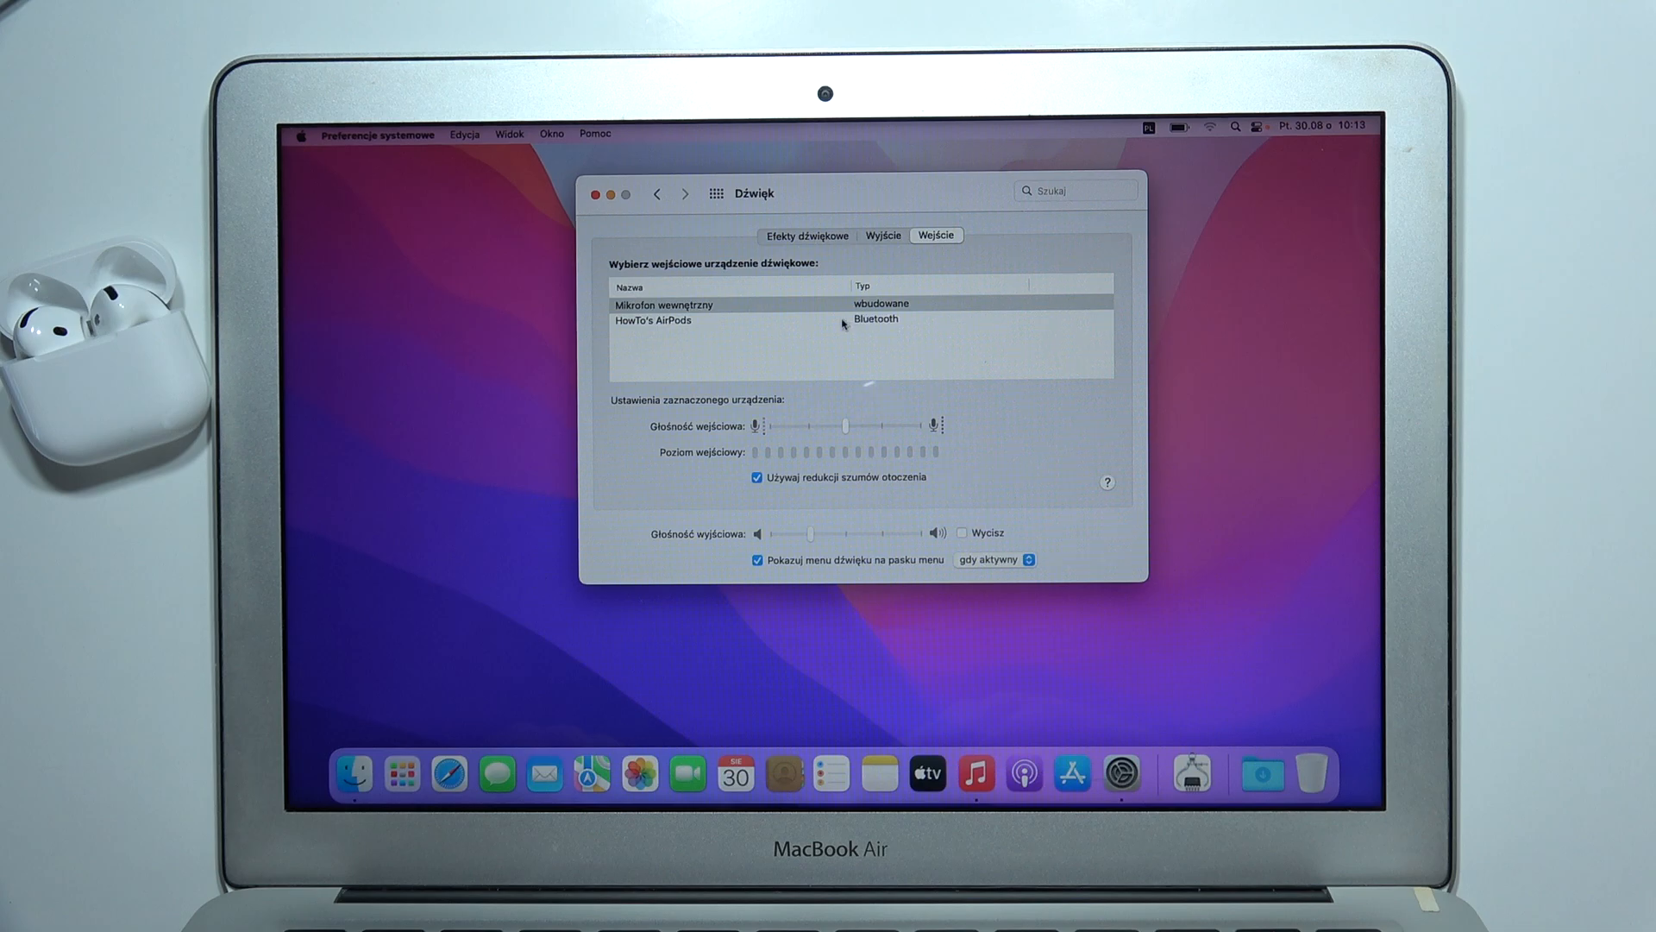
{"action": "left_click", "coordinate": [686, 320]}
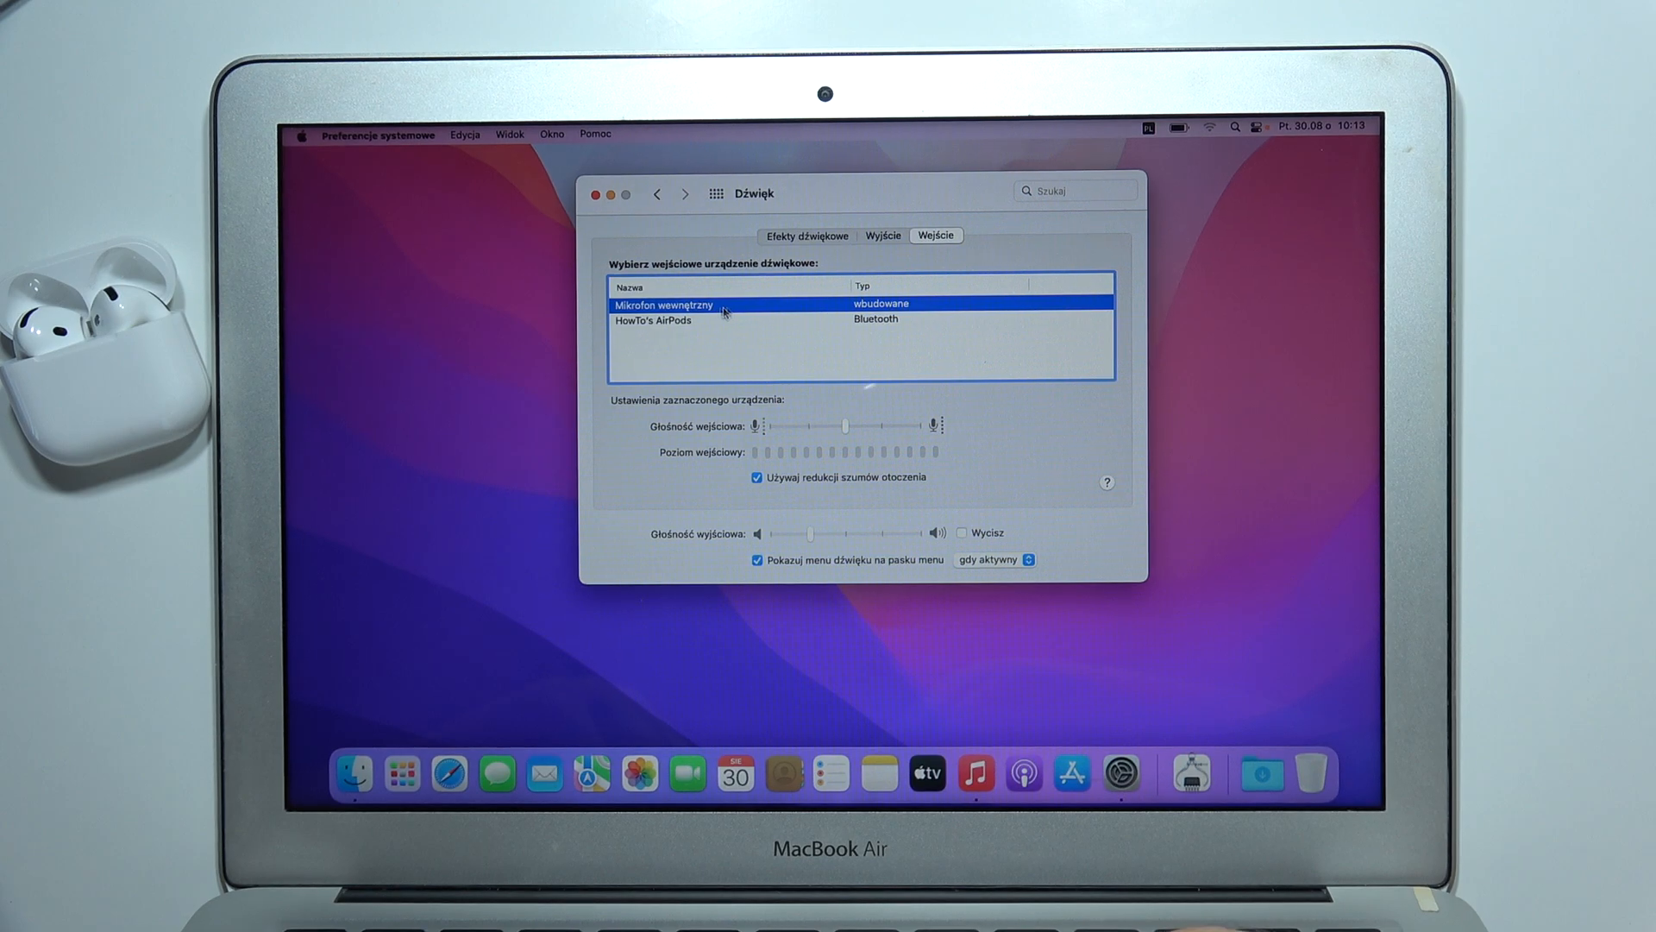
- Select HowTo's AirPods as the input device and tick Mute for the output volume
{"action": "left_click", "coordinate": [677, 321]}
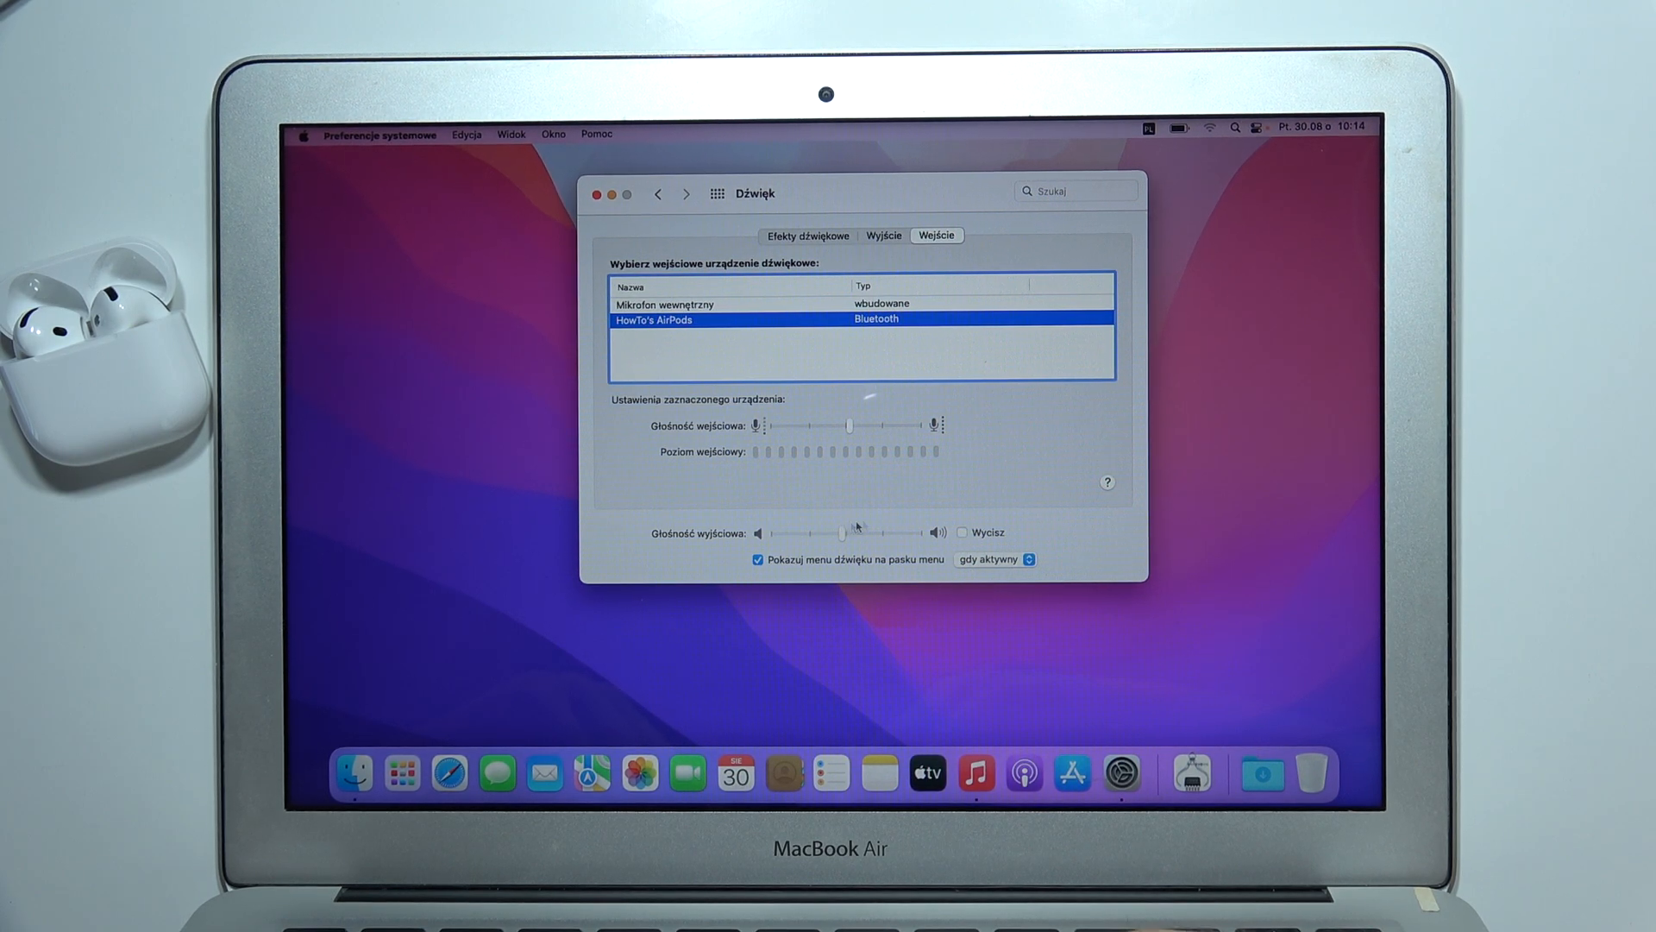
{"action": "left_click", "coordinate": [961, 531]}
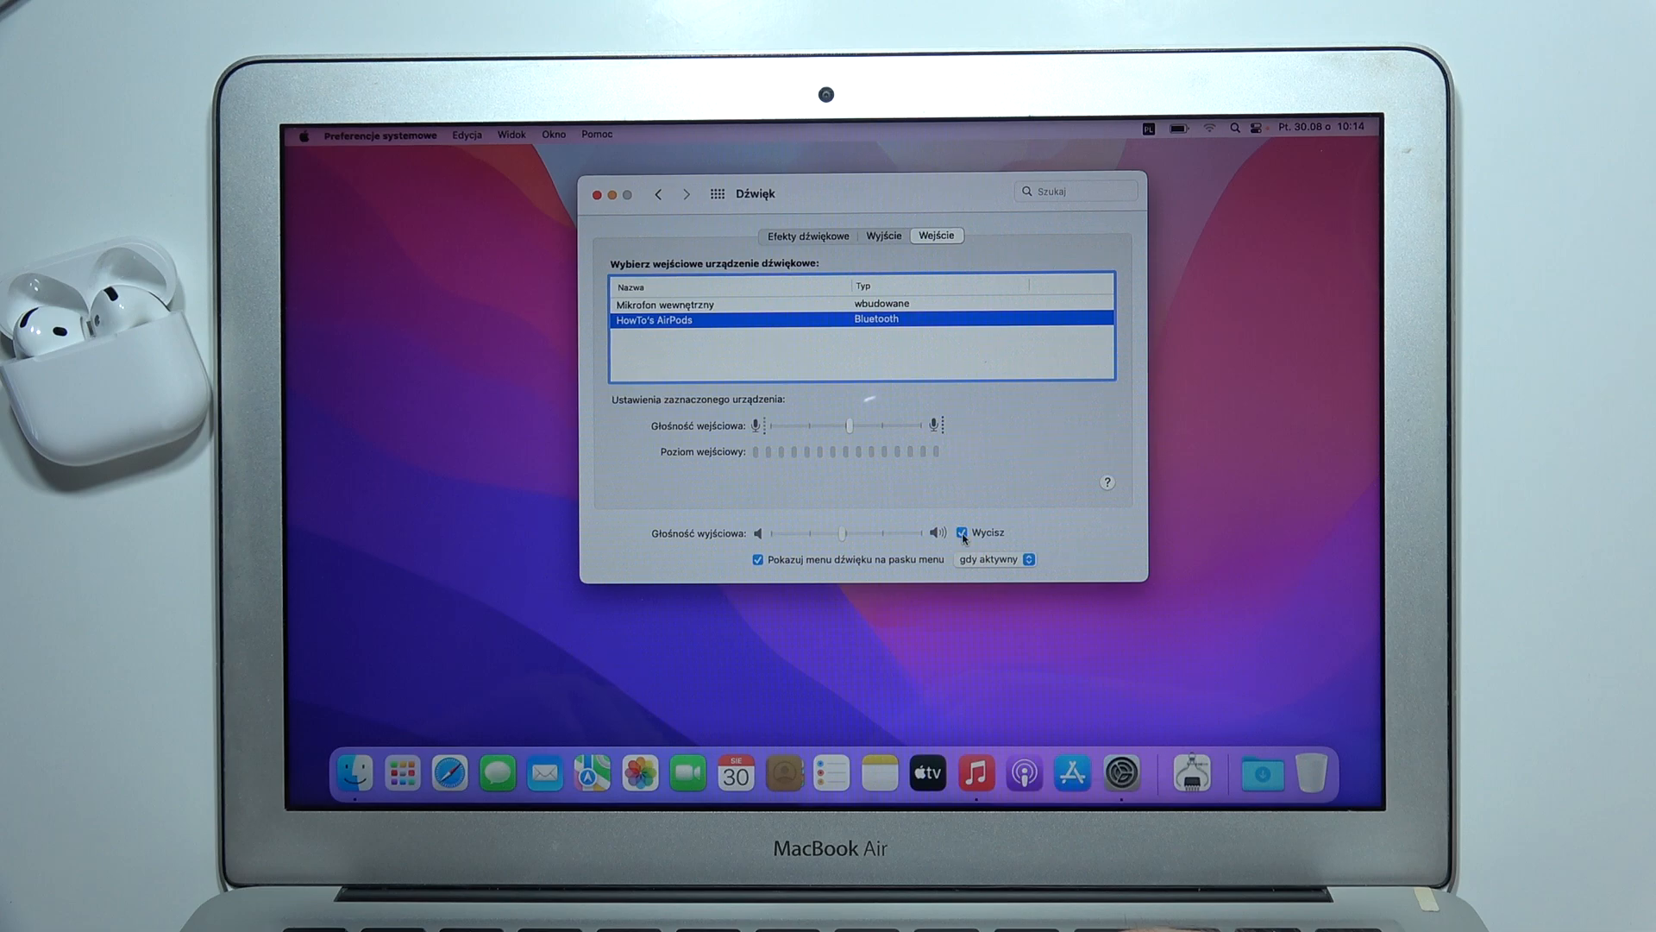